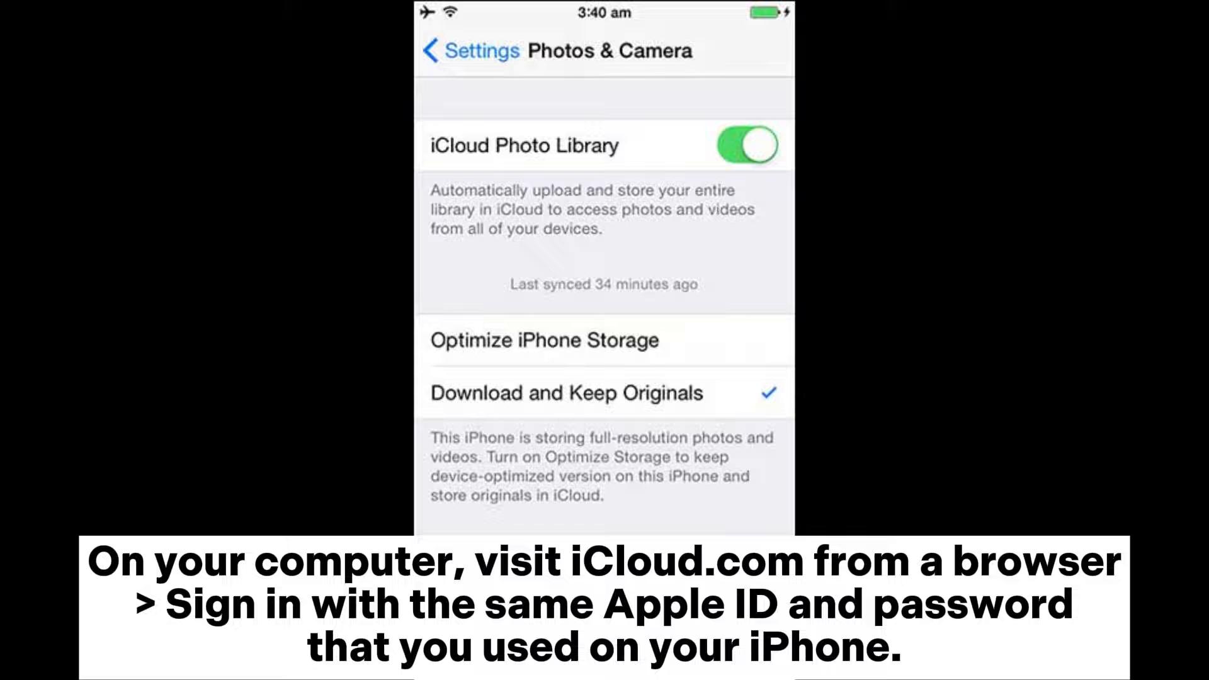
- Open Photos (340) in the left panel to list the iPhone's photos with size, format and date
{"action": "scroll", "scroll_direction": "down", "scroll_amount": 3}
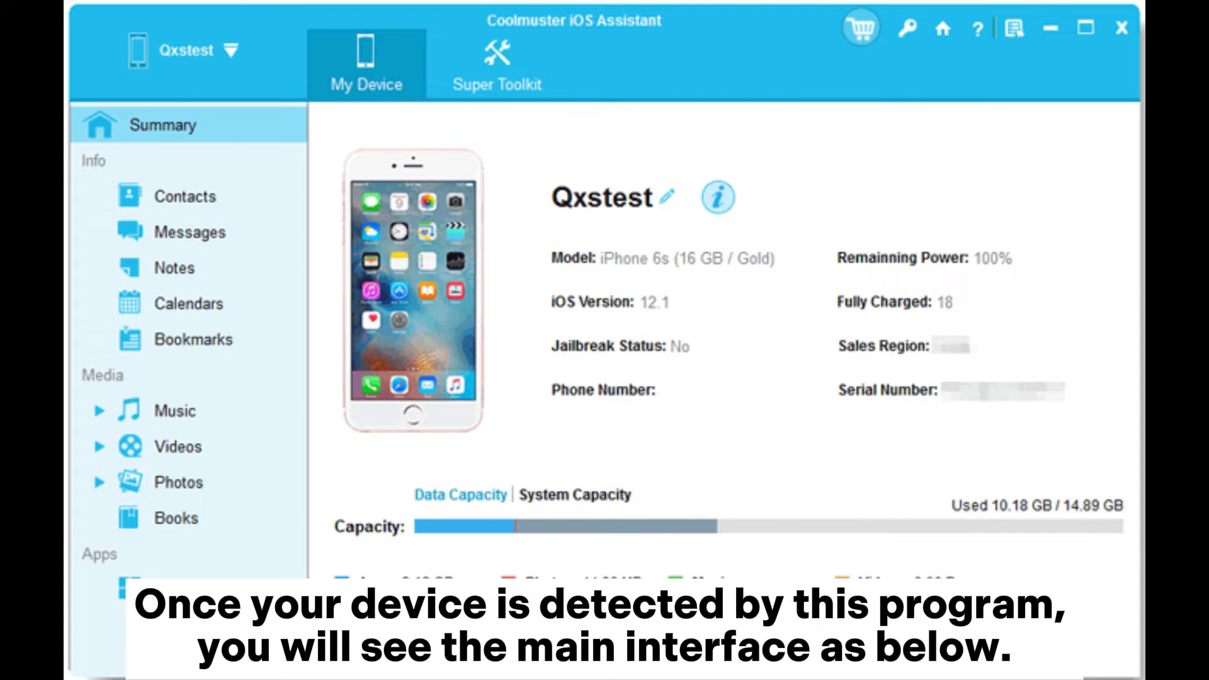
{"action": "left_click", "coordinate": [177, 482]}
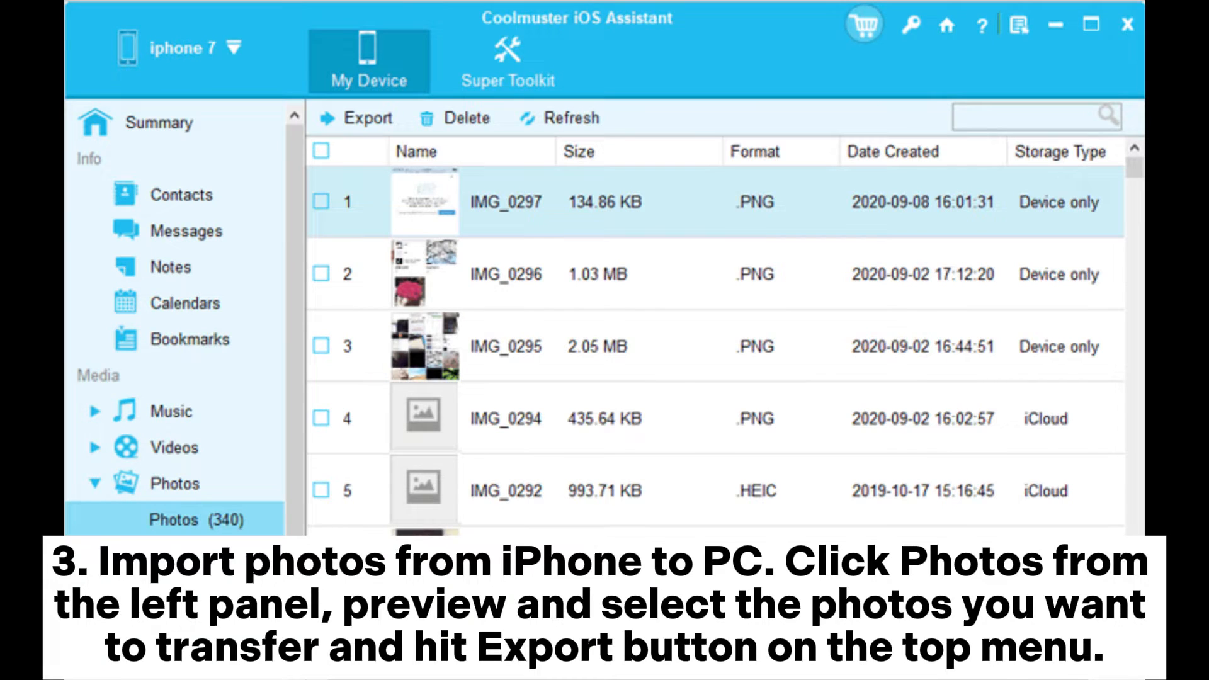